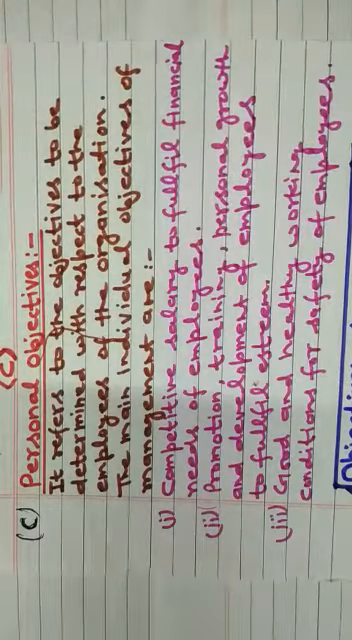
scroll("up", 3)
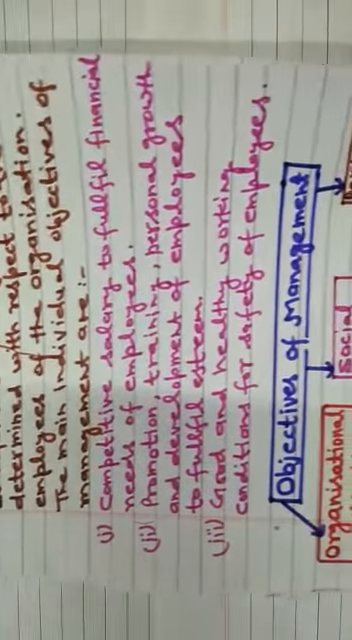